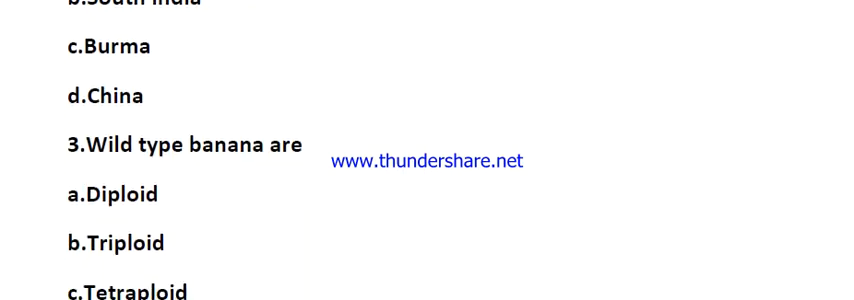
Highlight 'a.Diploid' under question 3 in yellow as the correct answer
scroll(down, 3)
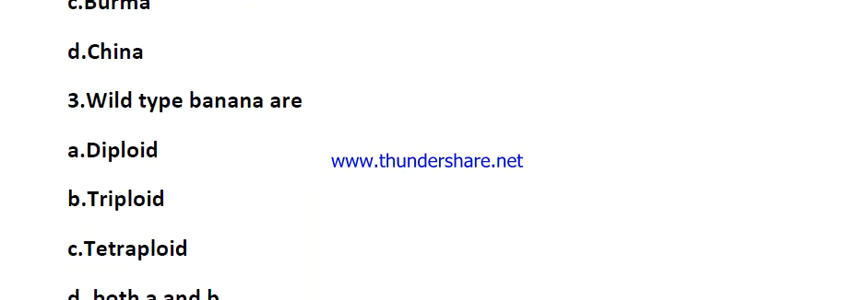
scroll(down, 3)
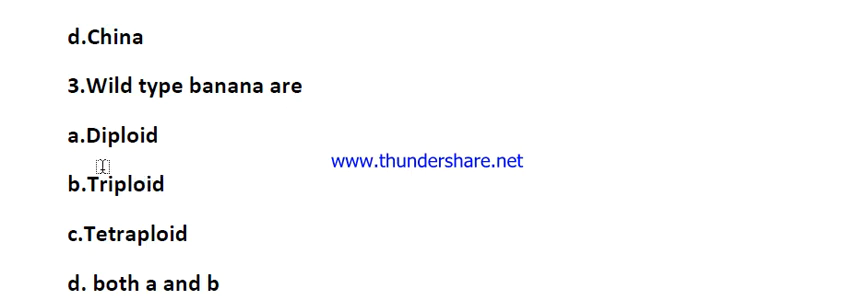
mouse_move(144, 188)
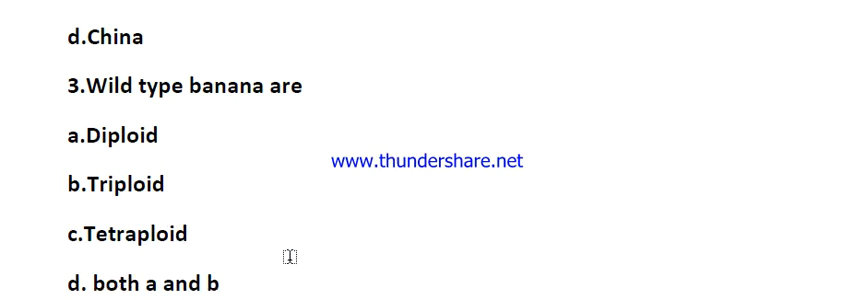
mouse_move(196, 140)
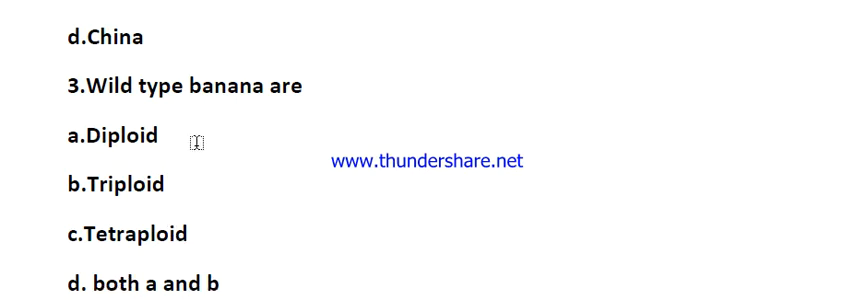
double_click(110, 136)
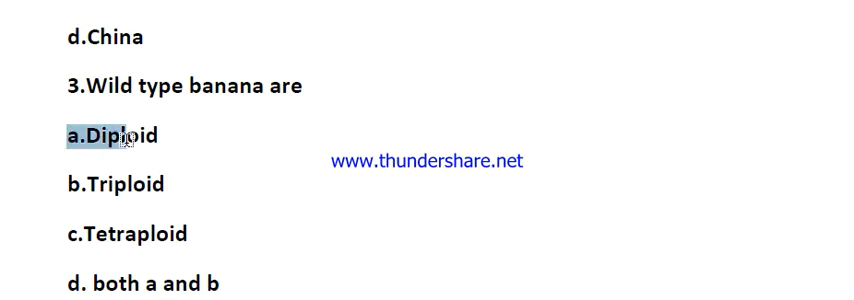
click(116, 136)
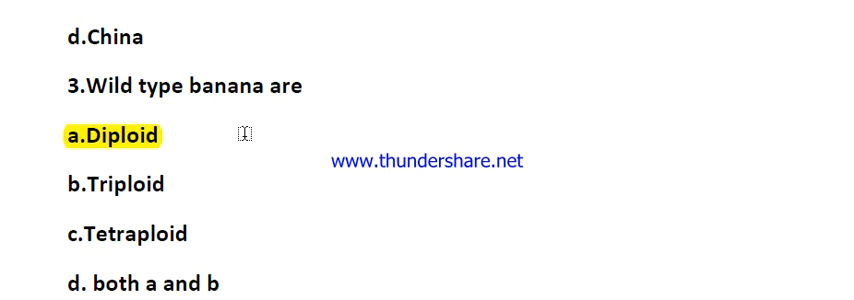
mouse_move(272, 136)
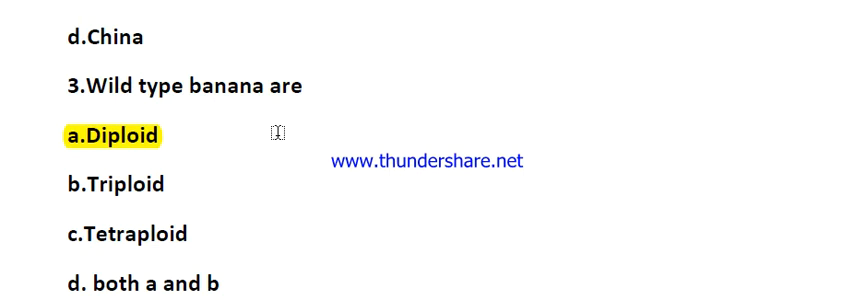
mouse_move(184, 220)
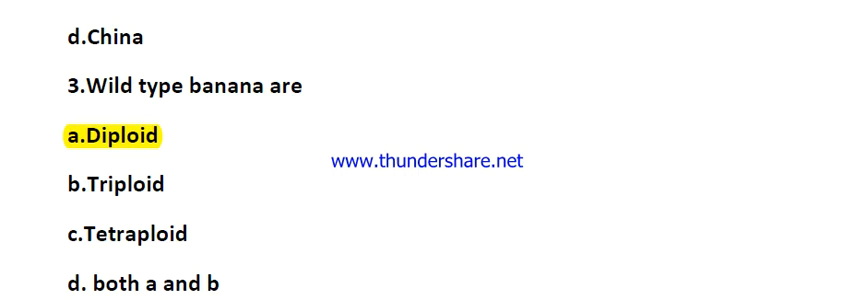
Scroll down to question 4 on dwarf banana harvest time
scroll(down, 3)
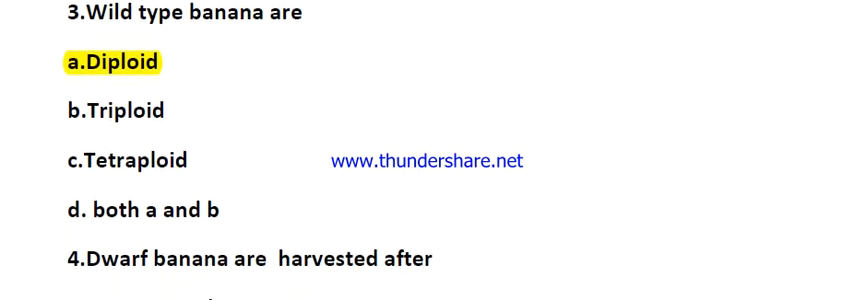
scroll(down, 3)
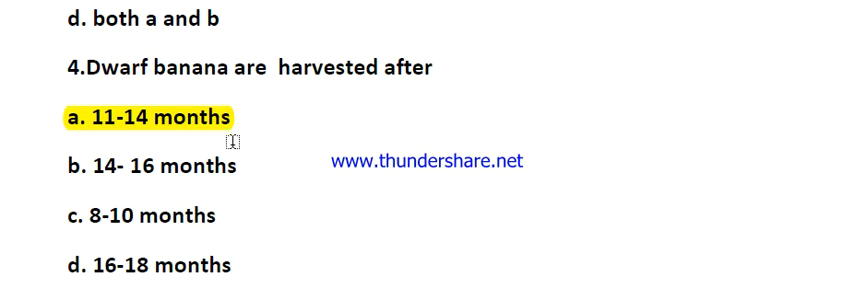
Scroll down to question 5 on banana dwarfness inheritance
scroll(down, 3)
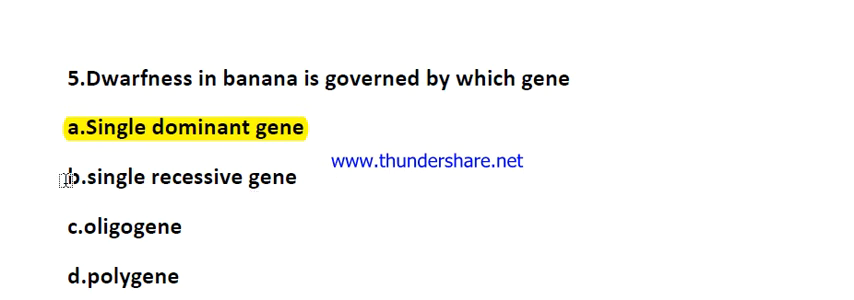
Scroll down to question 7 on the first synthetic seed production in banana
scroll(down, 3)
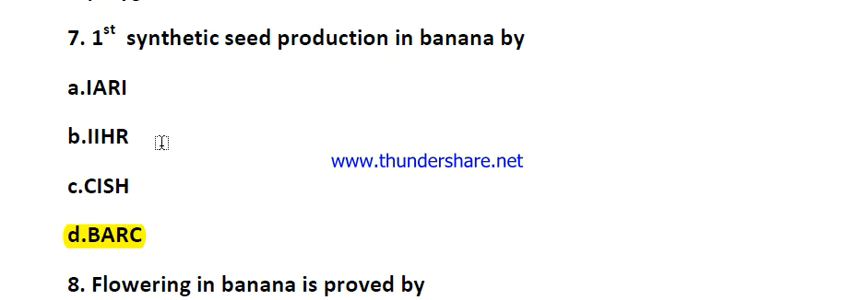
Scroll past question 8 to bring question 9 and its options into view
scroll(down, 3)
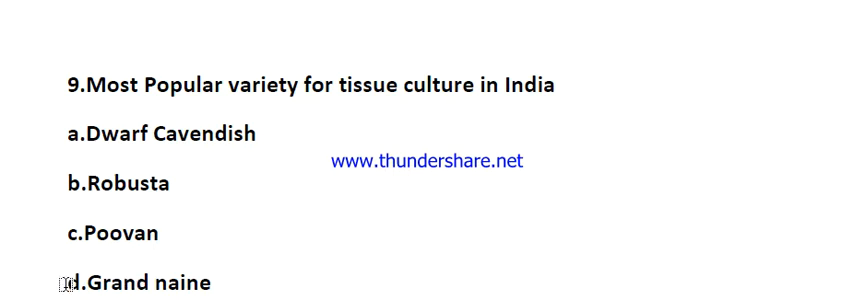
Scroll down to question 10 on the number of Genus Musa sections
scroll(down, 3)
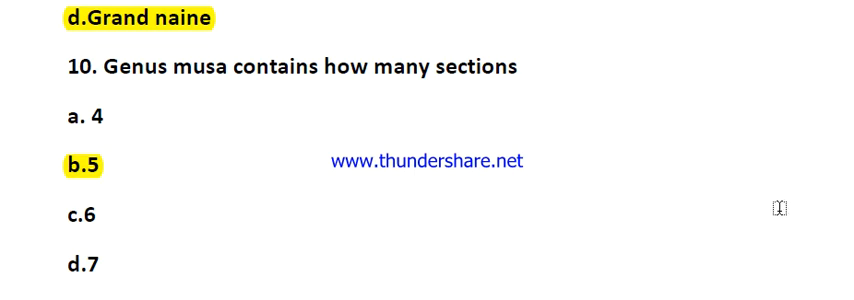
Highlight 'c.Eumusa' under question 11 in yellow as the correct answer
scroll(down, 3)
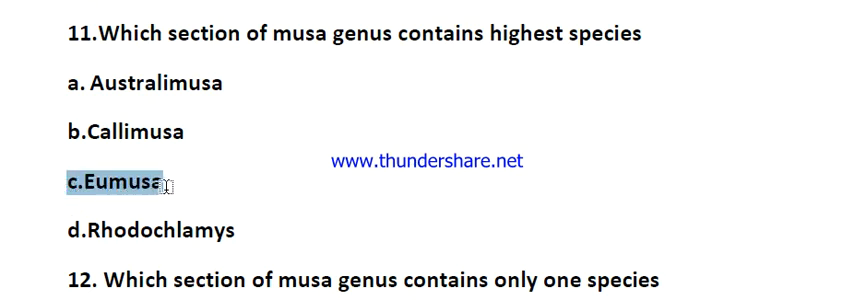
click(110, 184)
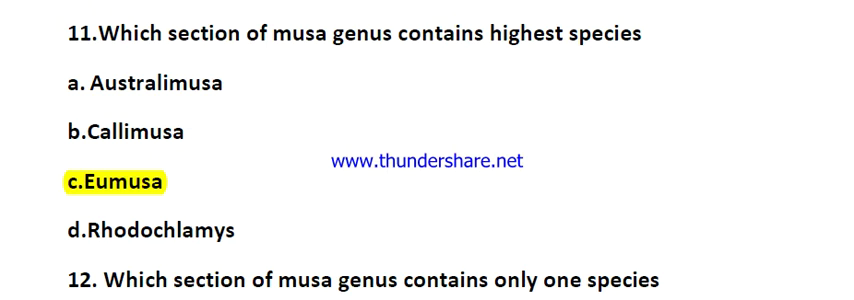
Scroll down to question 12 on the Musa section containing only one species
scroll(down, 3)
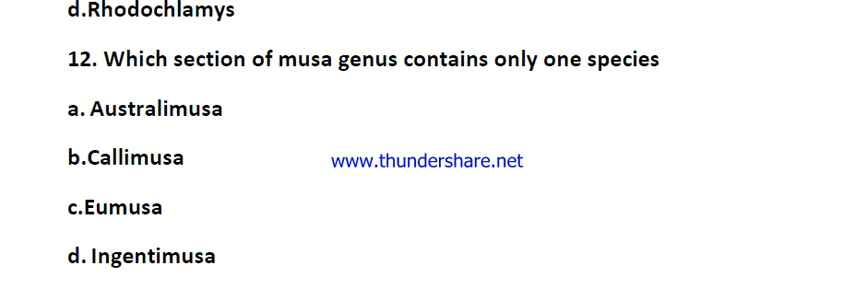
mouse_move(228, 184)
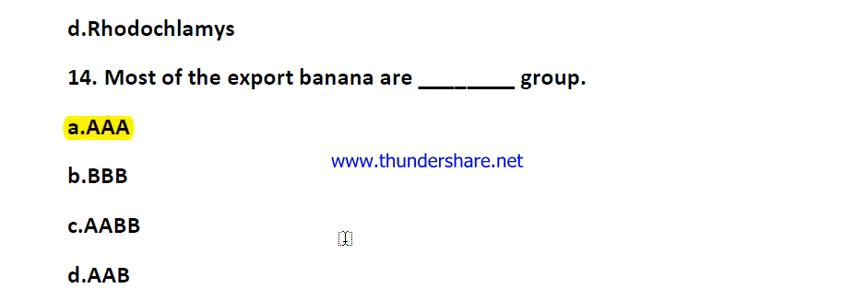
Select 'K' under question 15 for yellow highlighting as the correct answer
scroll(down, 3)
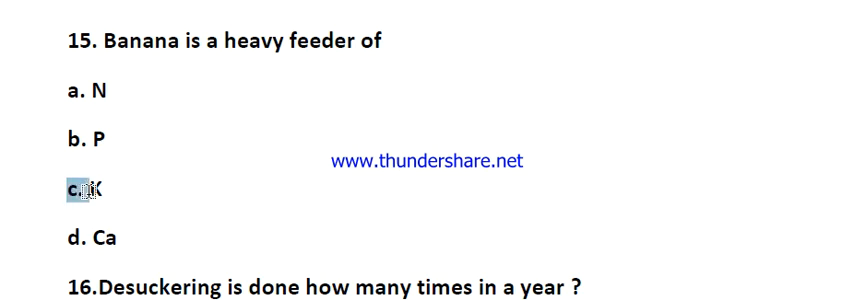
double_click(72, 190)
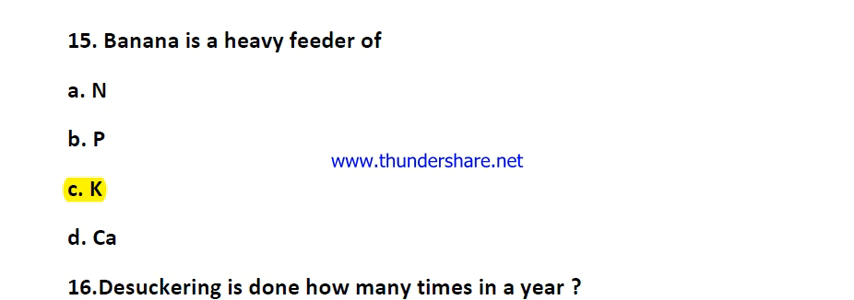
Scroll to question 16 on desuckering and the following genome-size question
scroll(down, 3)
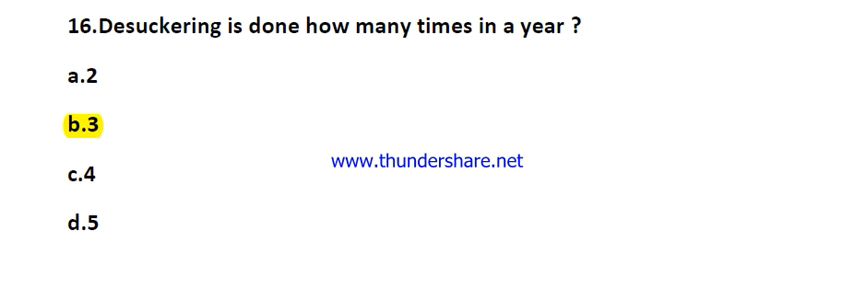
scroll(down, 3)
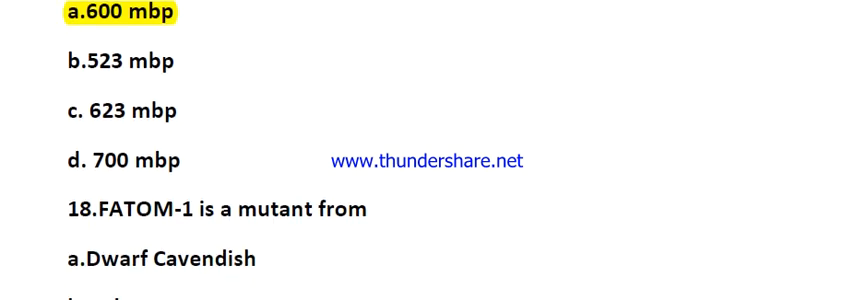
Scroll down to questions 18 and 19 and highlight 'd.Grand naine' and 'd. All of the above' in yellow
scroll(down, 3)
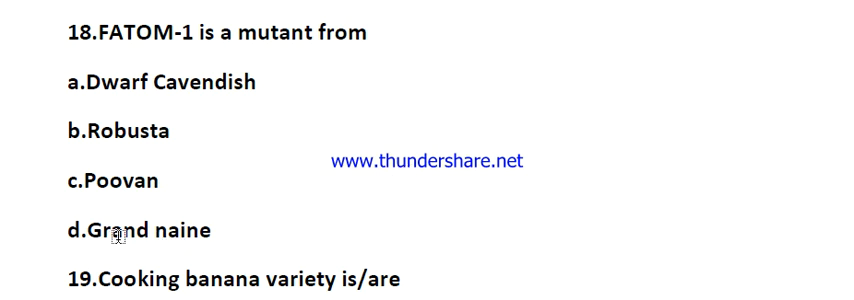
scroll(down, 3)
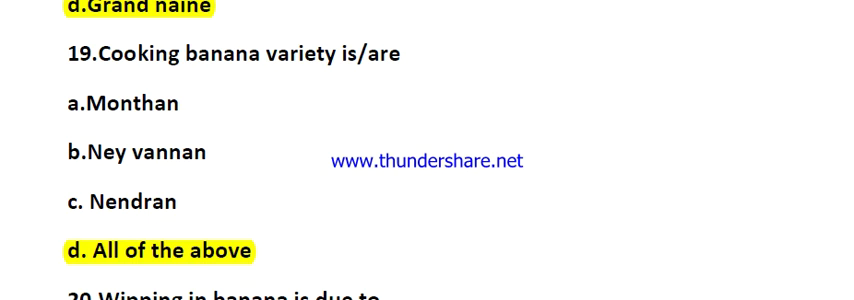
scroll(down, 3)
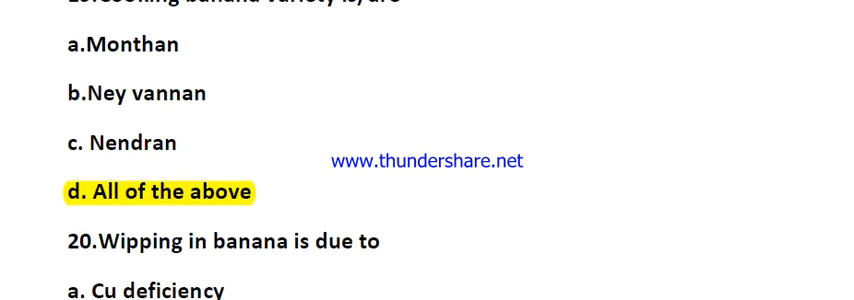
scroll(down, 3)
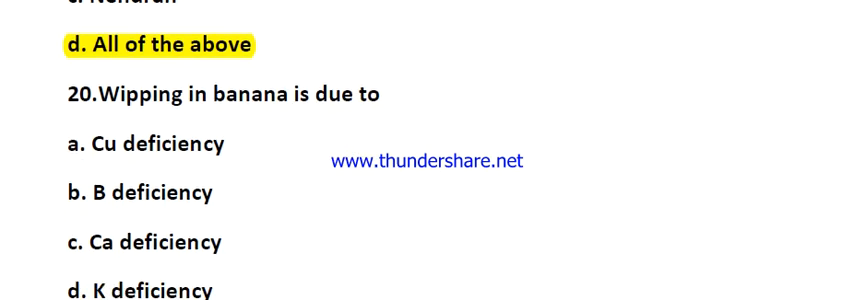
scroll(down, 3)
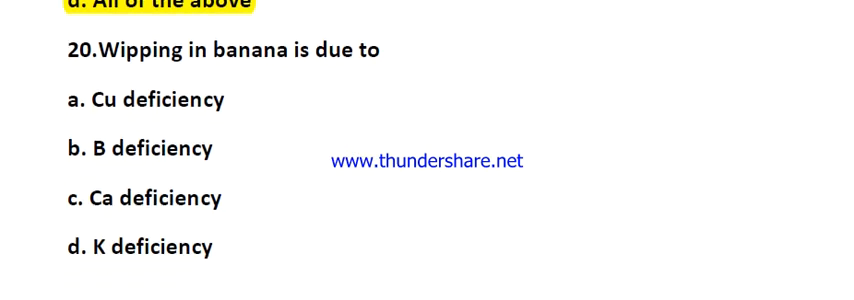